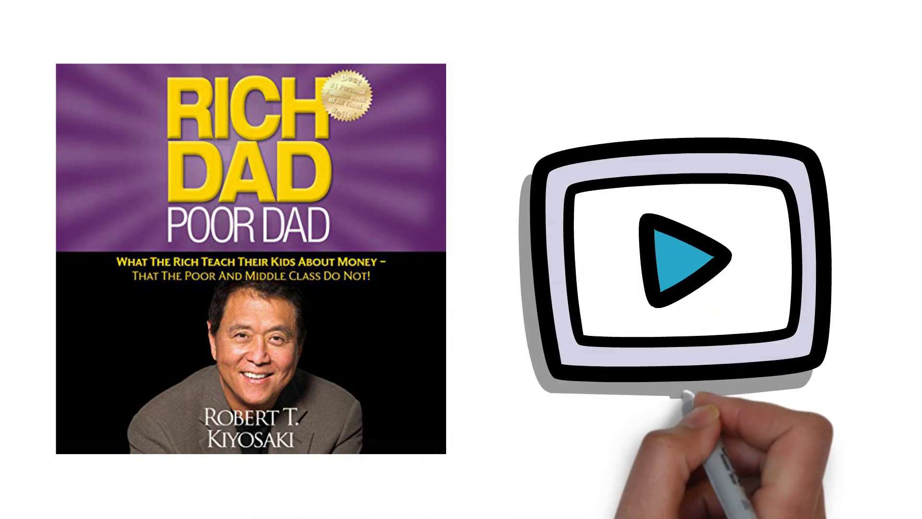
{"action": "scroll", "scroll_direction": "down", "scroll_amount": 3}
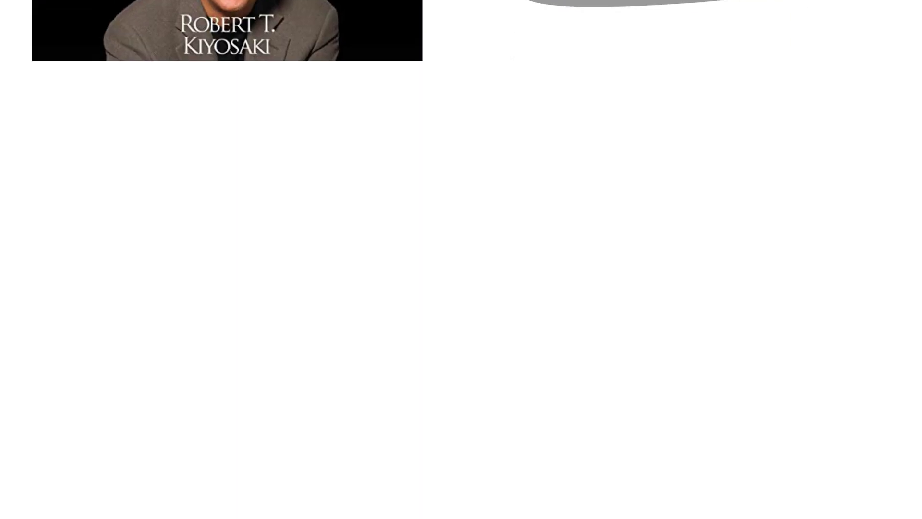